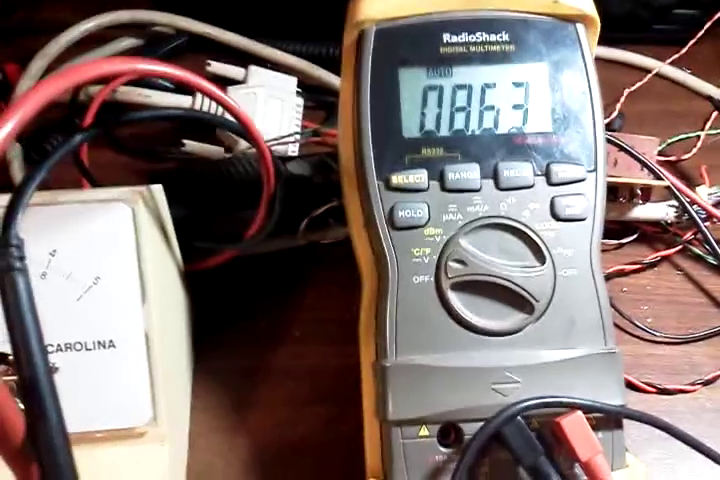
mouse_move(360, 240)
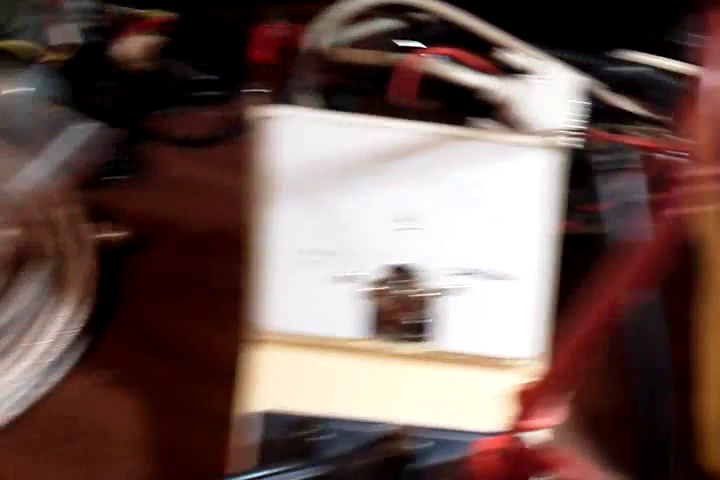